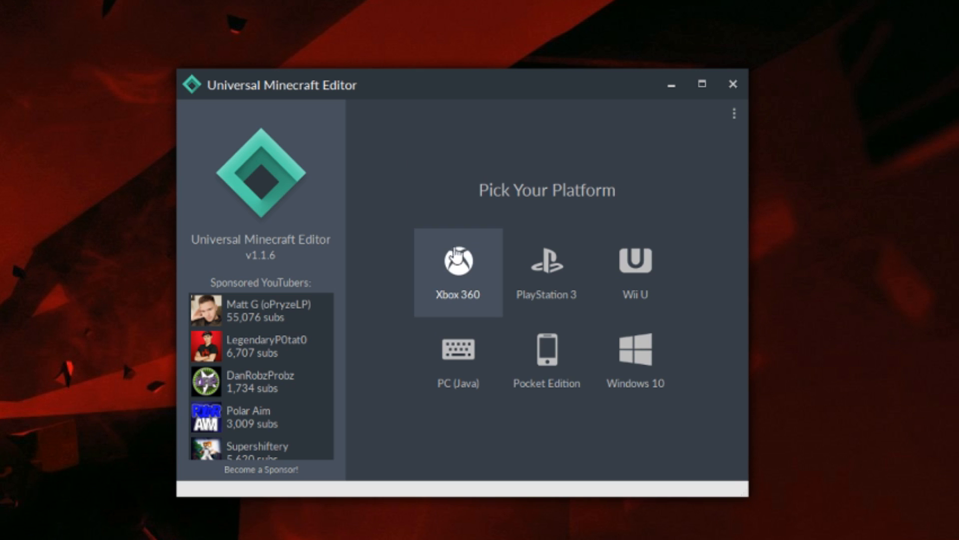
mouse_move(269, 263)
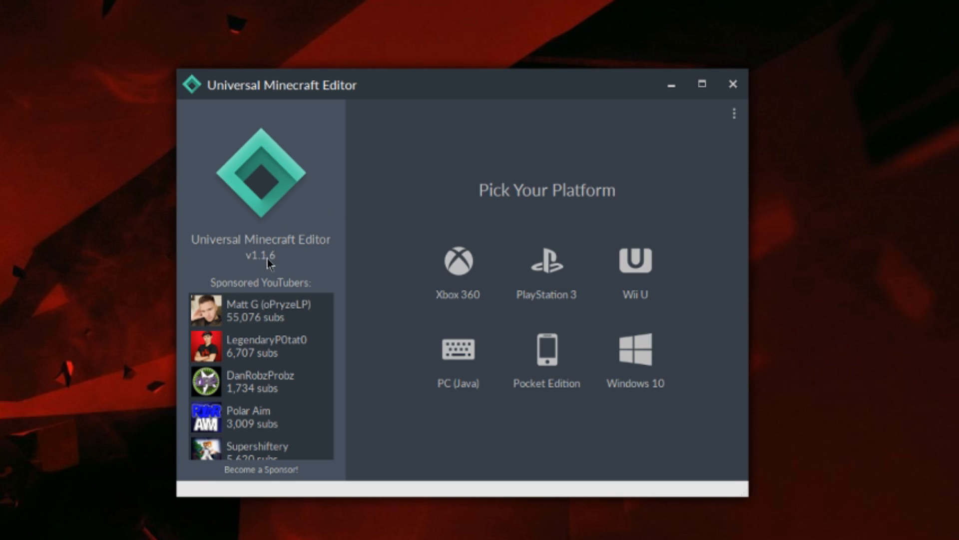
- Choose the Xbox 360 platform and scroll through the saved Xbox 360 worlds
click(458, 259)
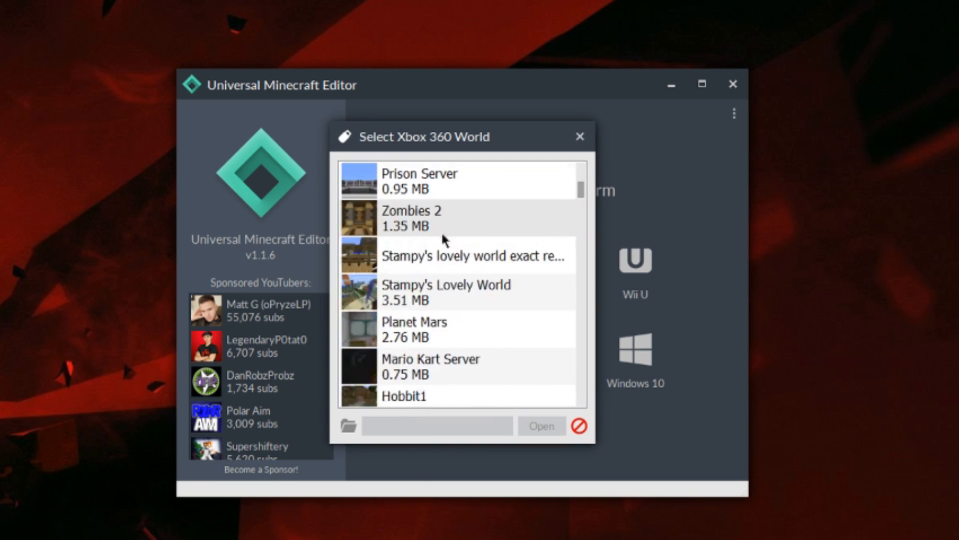
scroll(down, 3)
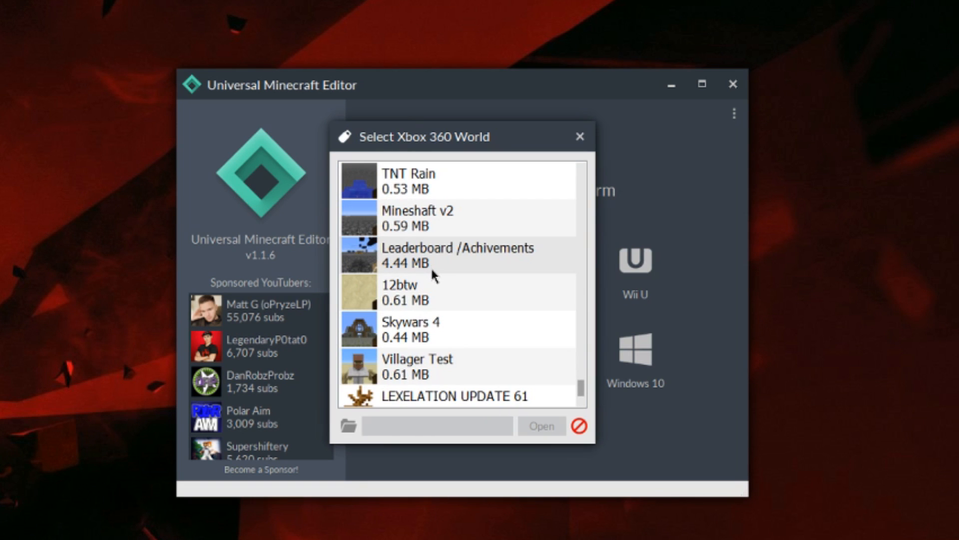
scroll(down, 3)
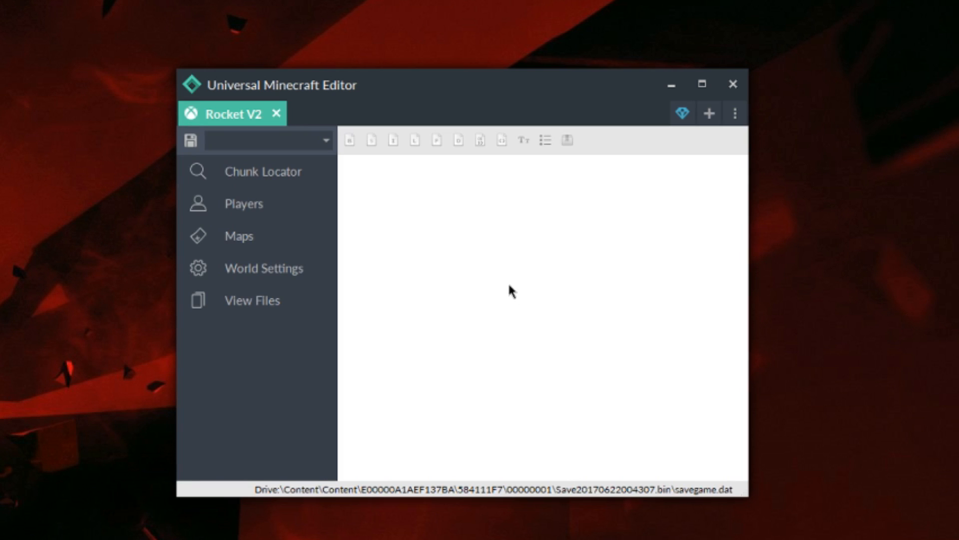
mouse_move(516, 155)
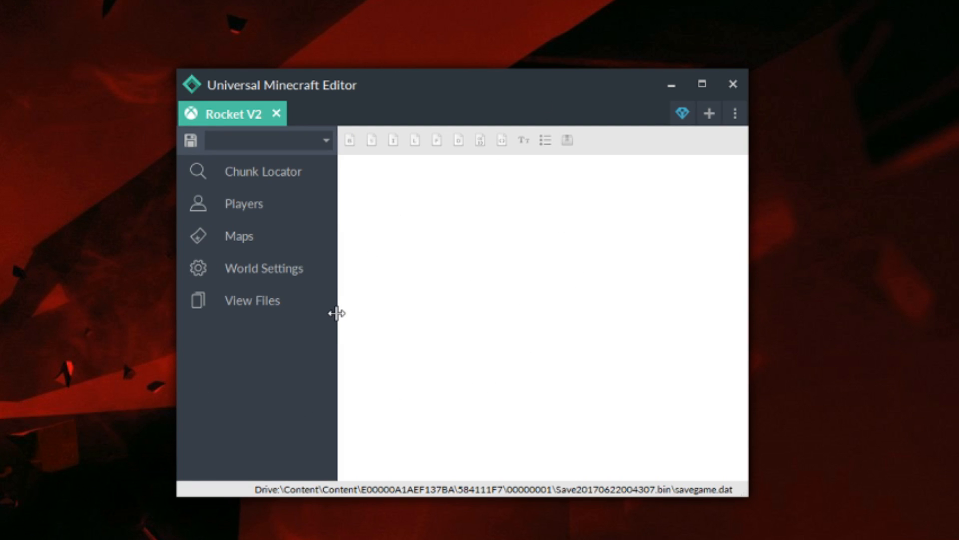
mouse_move(347, 313)
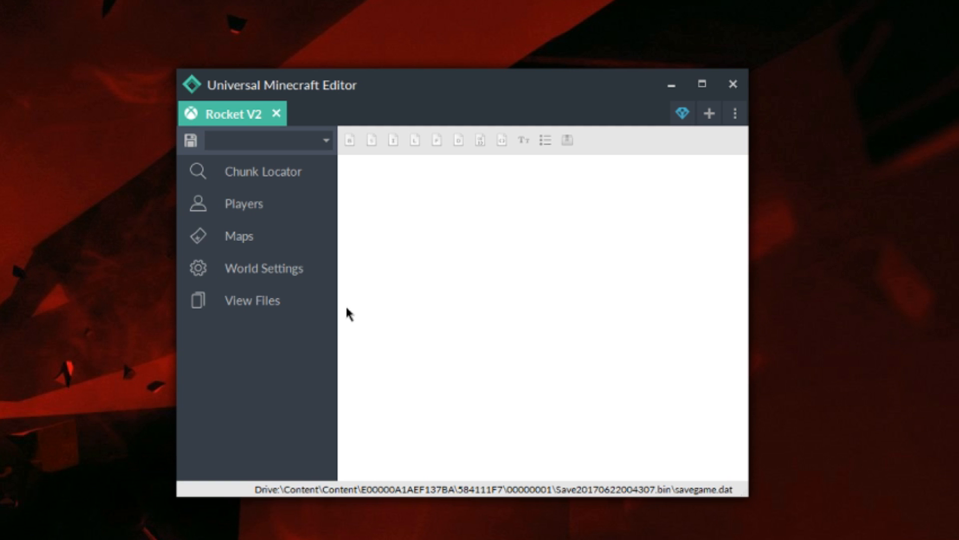
mouse_move(664, 125)
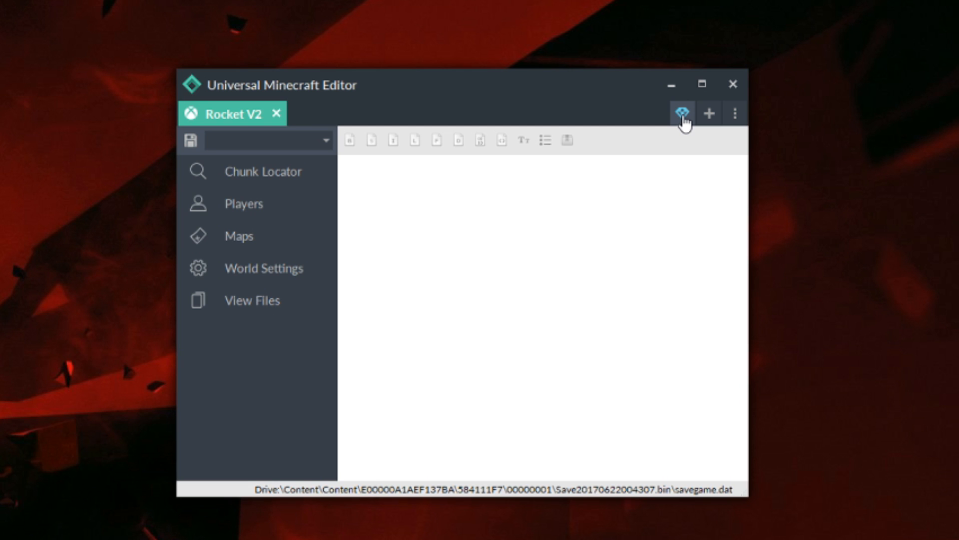
- Open the Specialty Mods panel for the Rocket V2 world
click(682, 114)
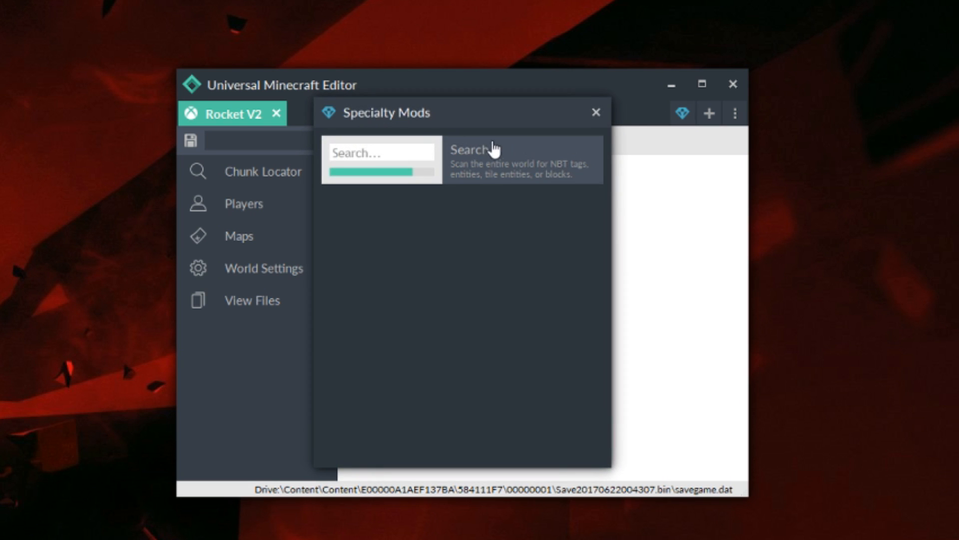
mouse_move(513, 122)
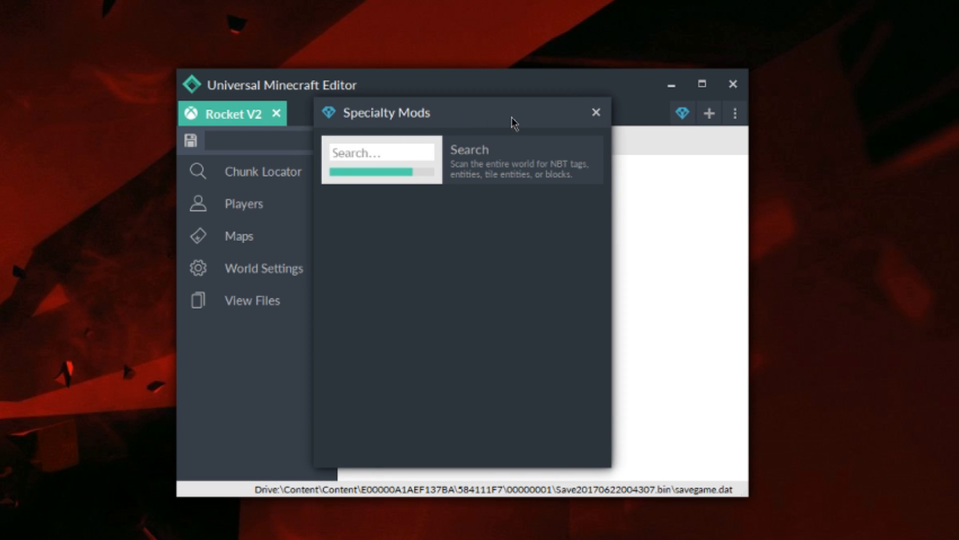
mouse_move(447, 189)
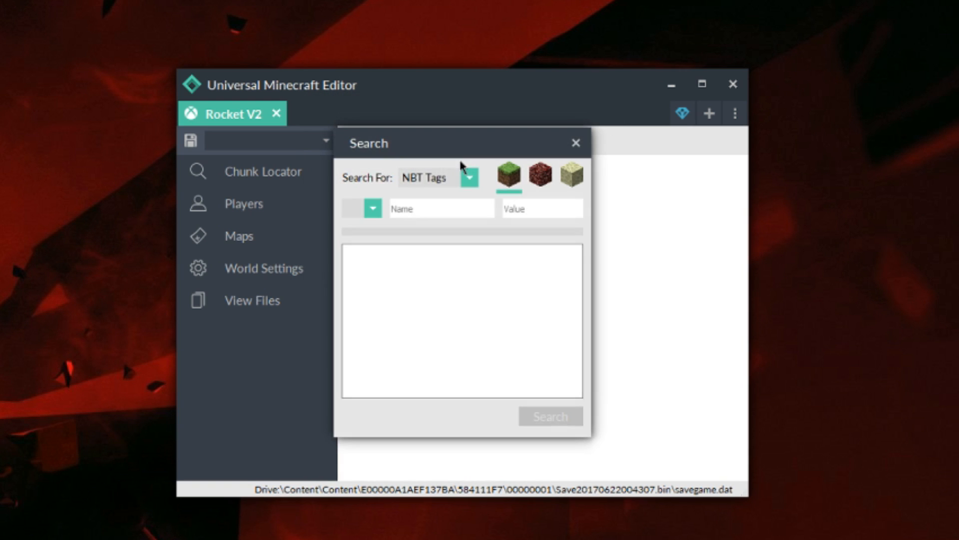
mouse_move(525, 194)
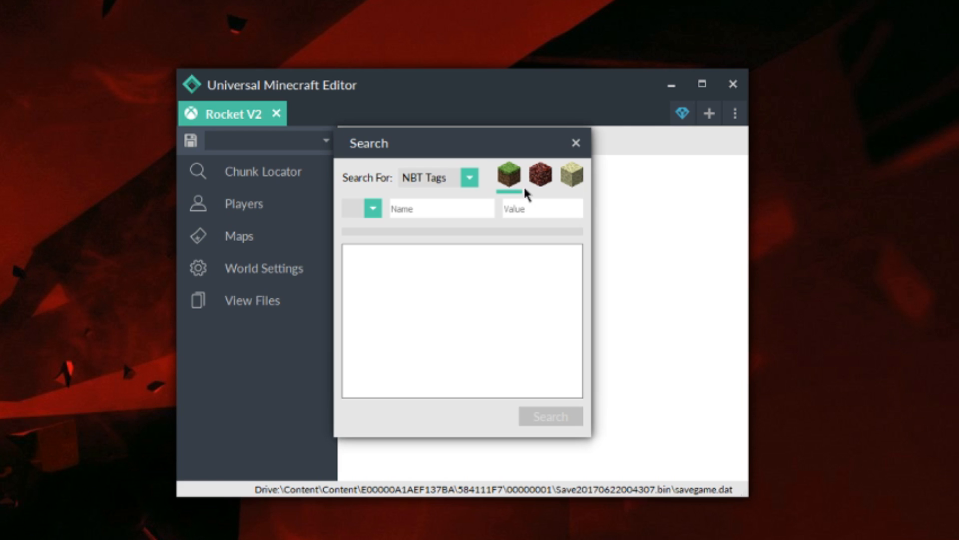
mouse_move(497, 180)
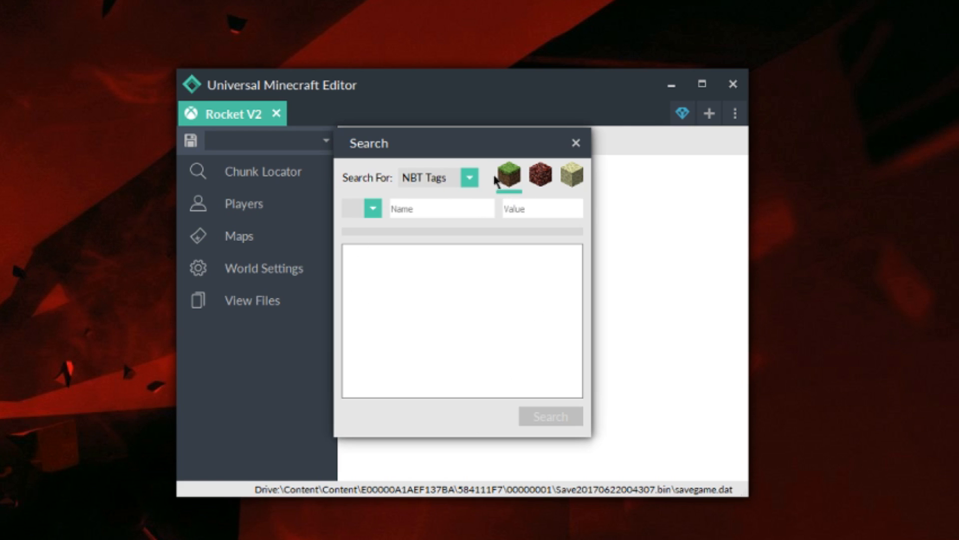
mouse_move(469, 178)
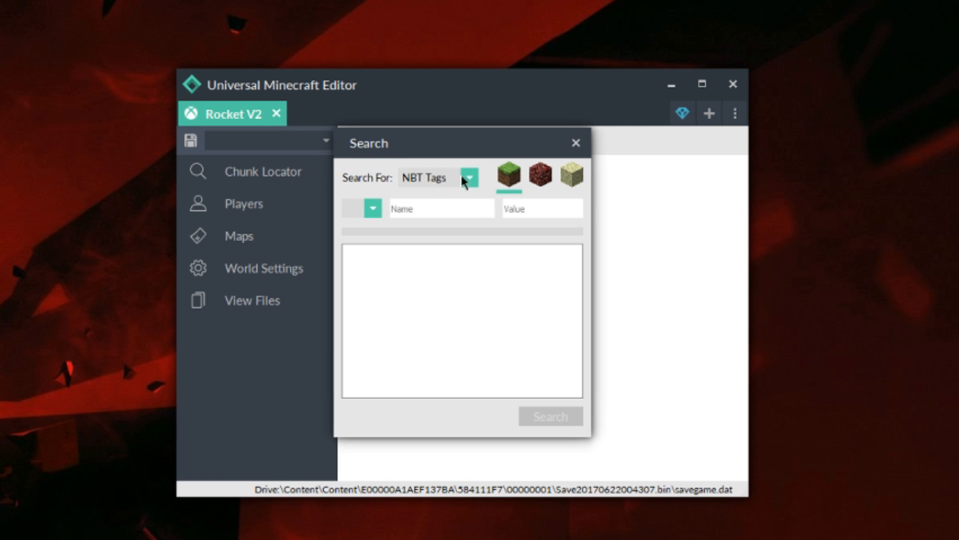
mouse_move(469, 182)
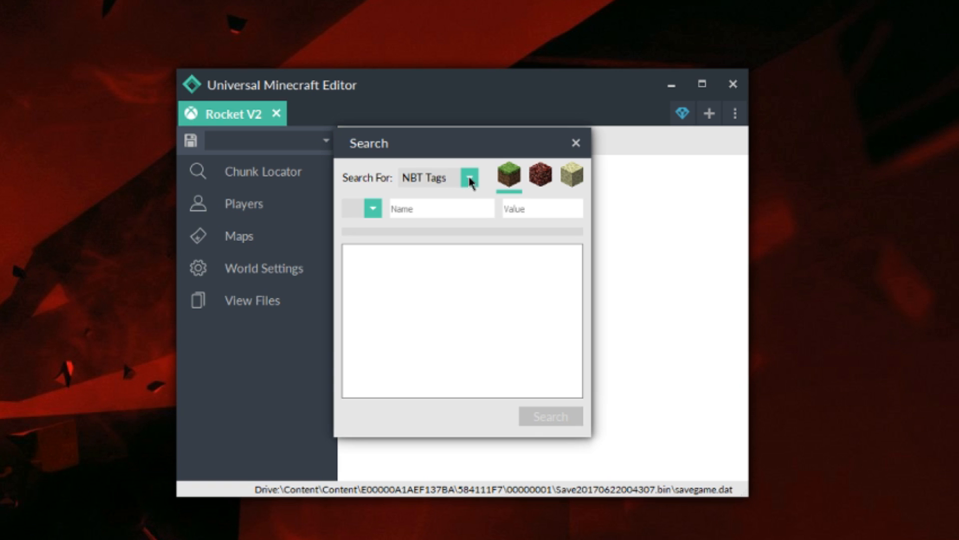
- Open the Search For dropdown showing NBT Tags, Entities, Tile Entities and Blocks
click(469, 178)
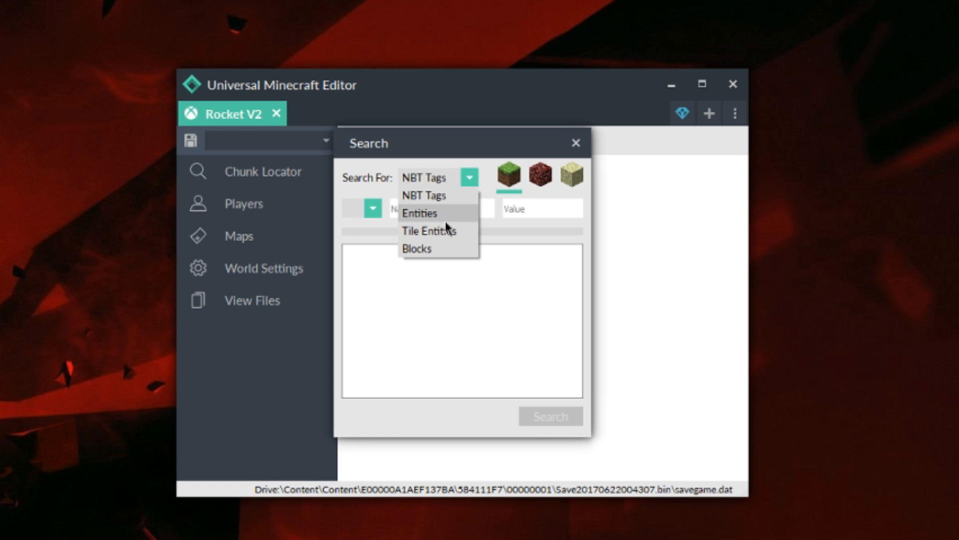
mouse_move(482, 254)
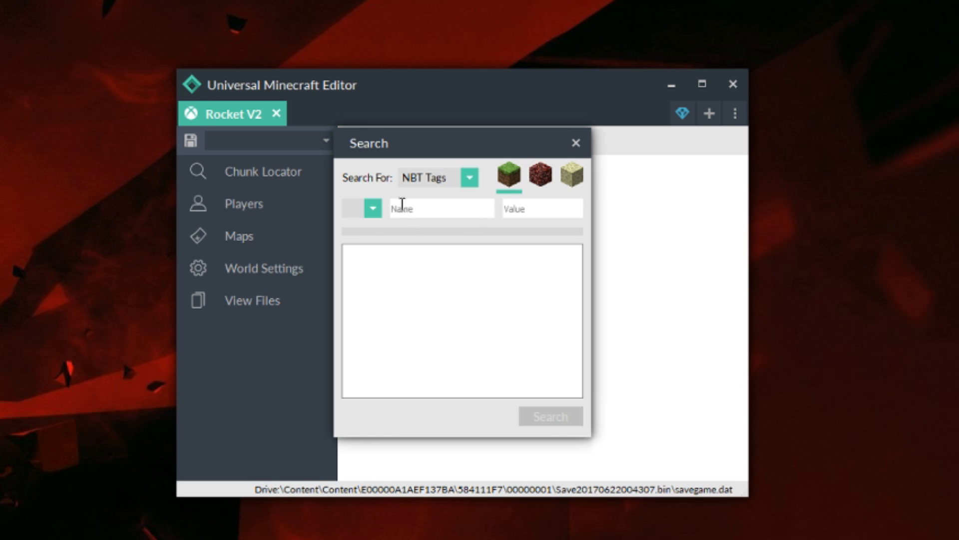
click(373, 208)
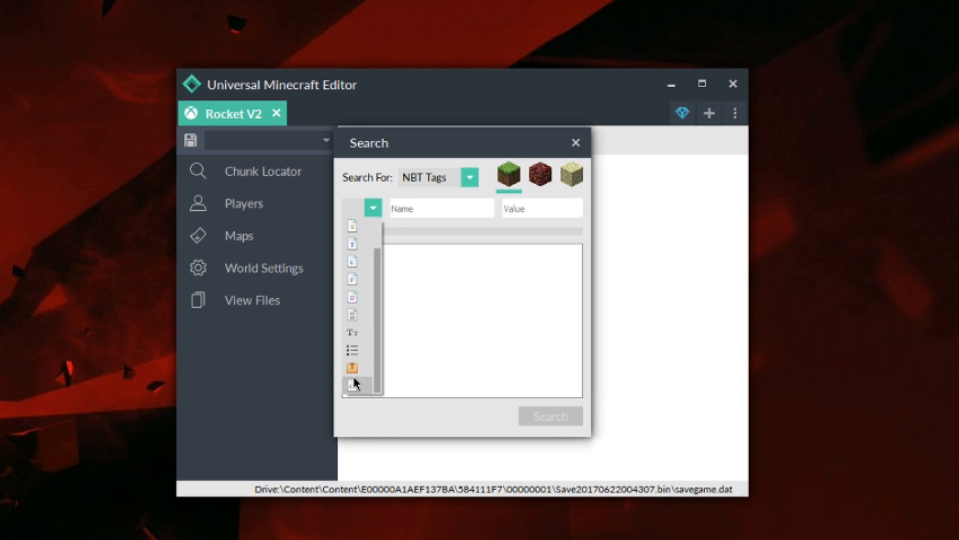
click(469, 177)
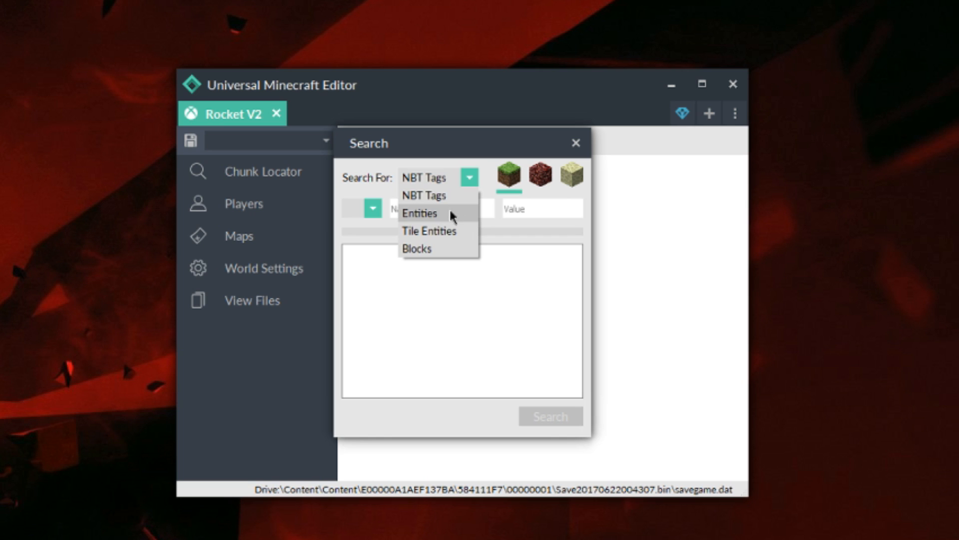
click(420, 213)
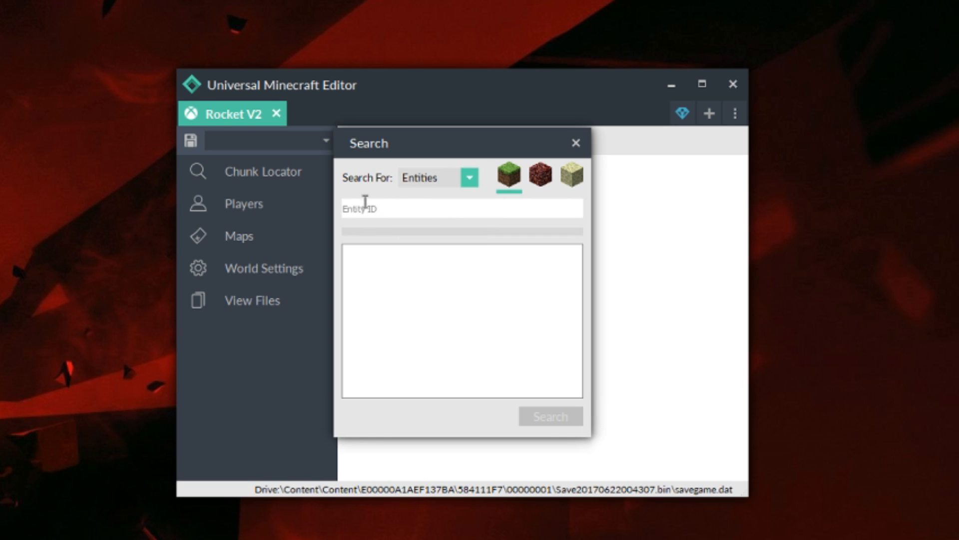
click(469, 177)
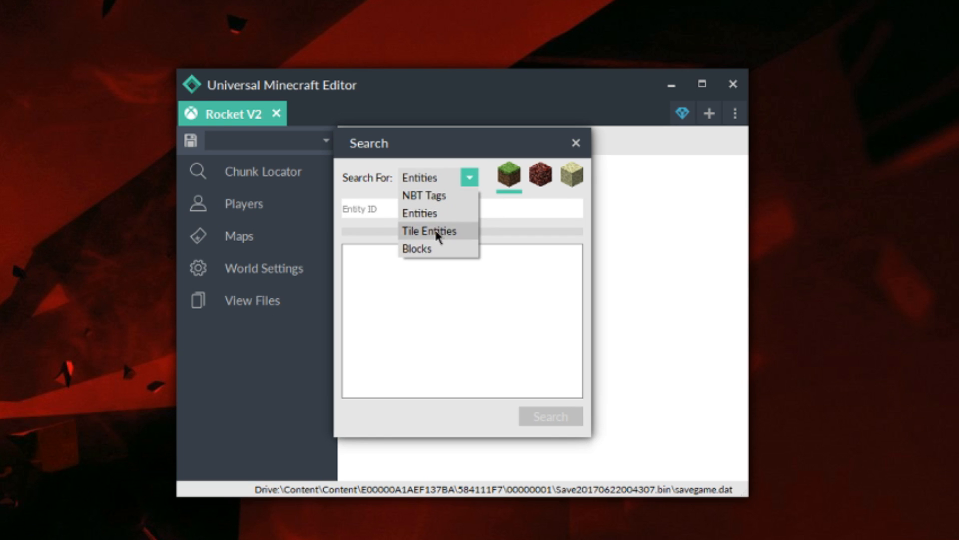
click(429, 231)
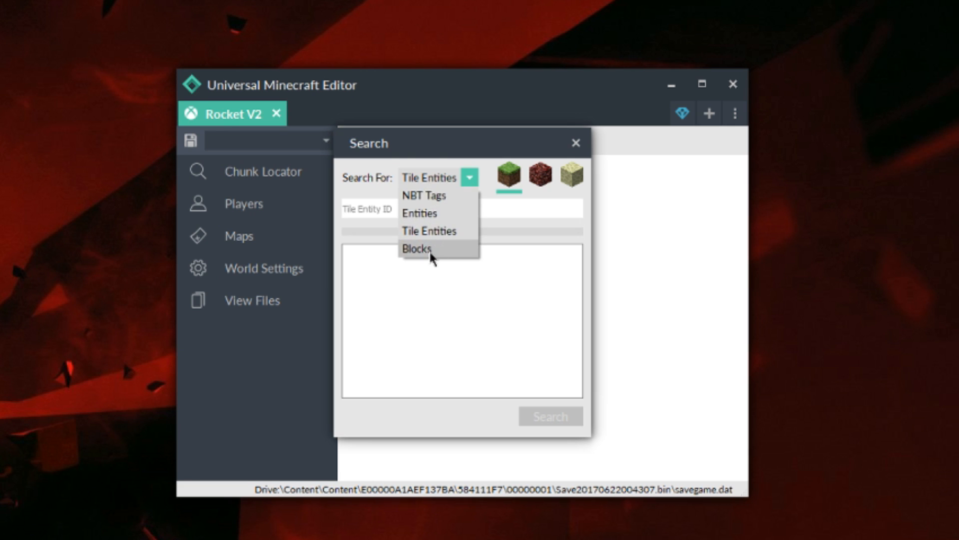
click(418, 249)
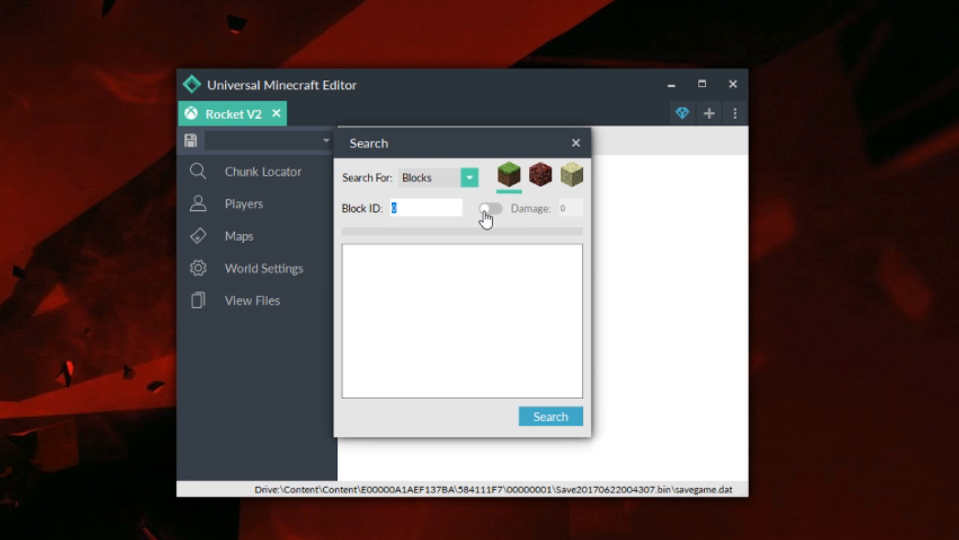
click(490, 209)
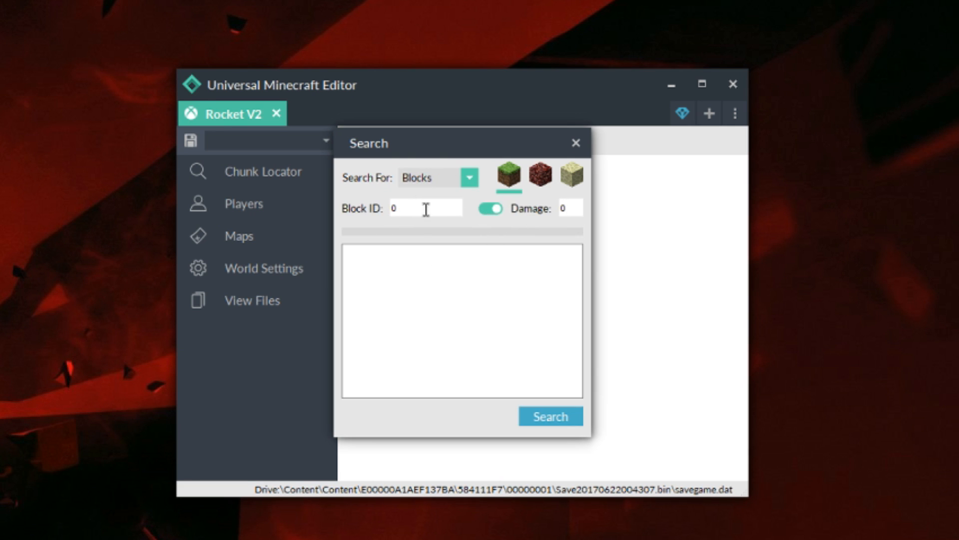
click(490, 209)
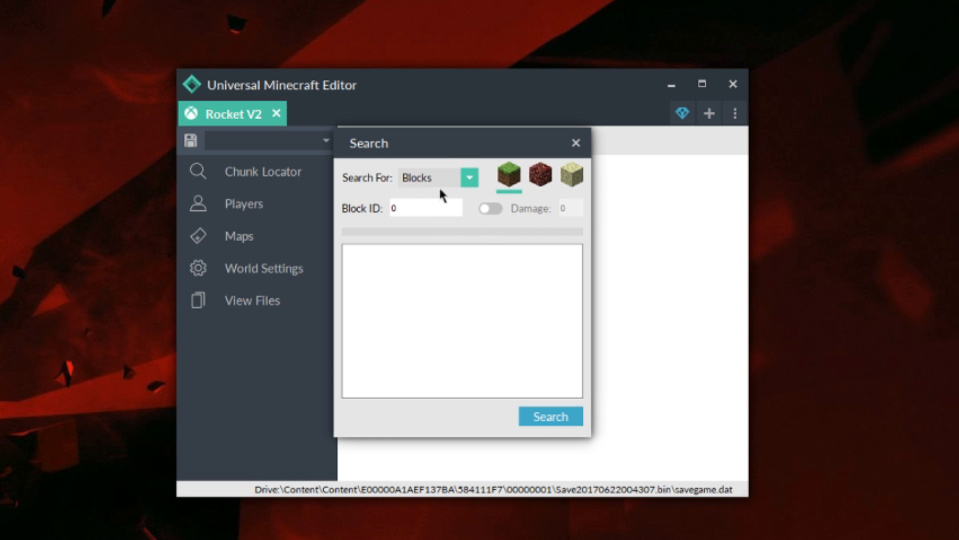
mouse_move(474, 190)
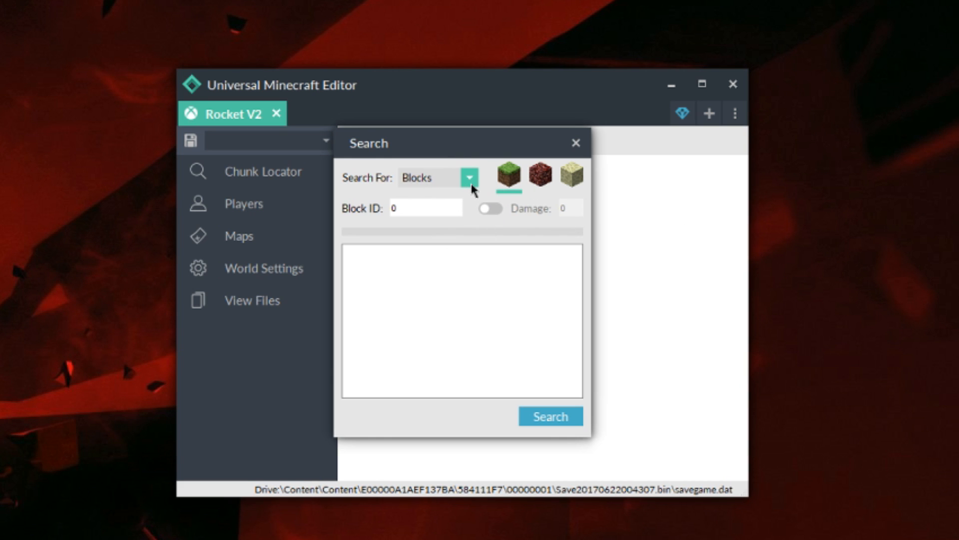
click(469, 177)
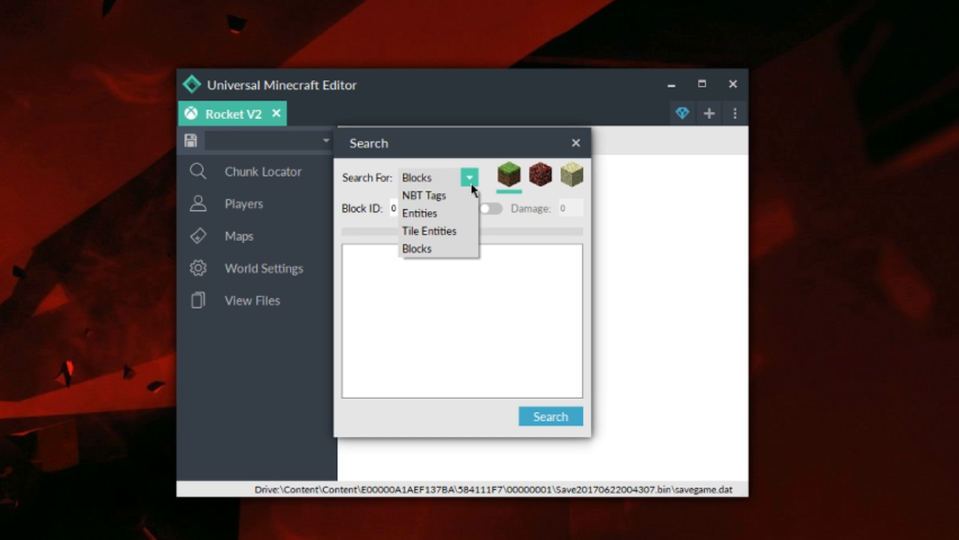
click(423, 195)
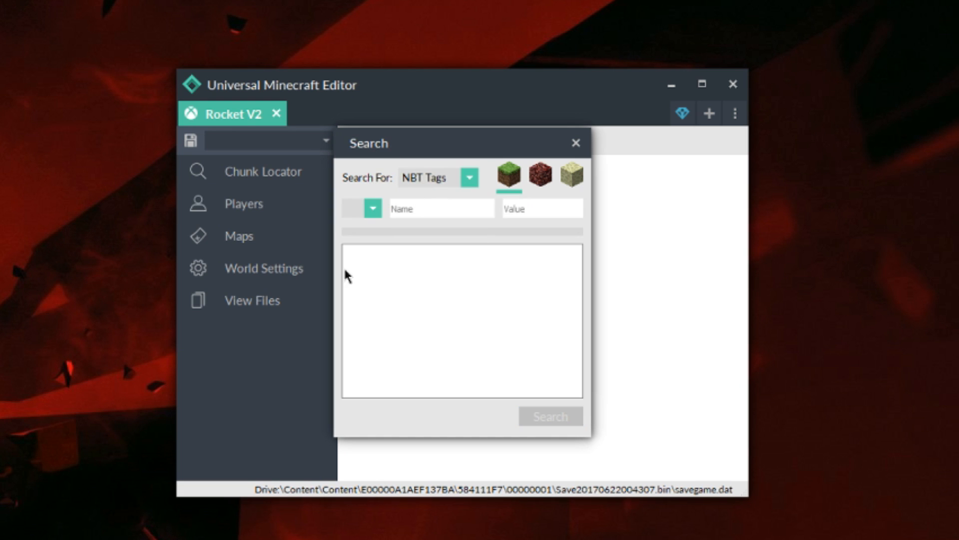
mouse_move(440, 203)
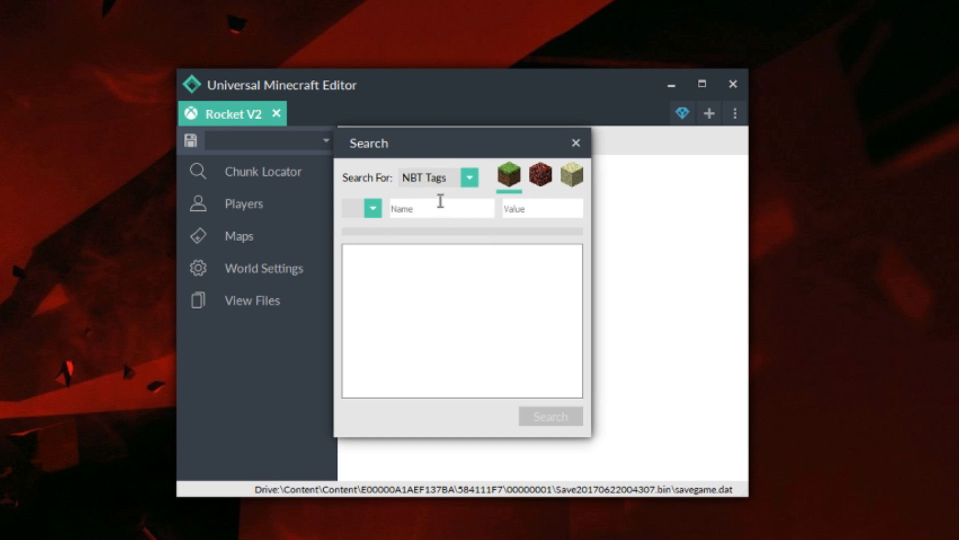
click(469, 177)
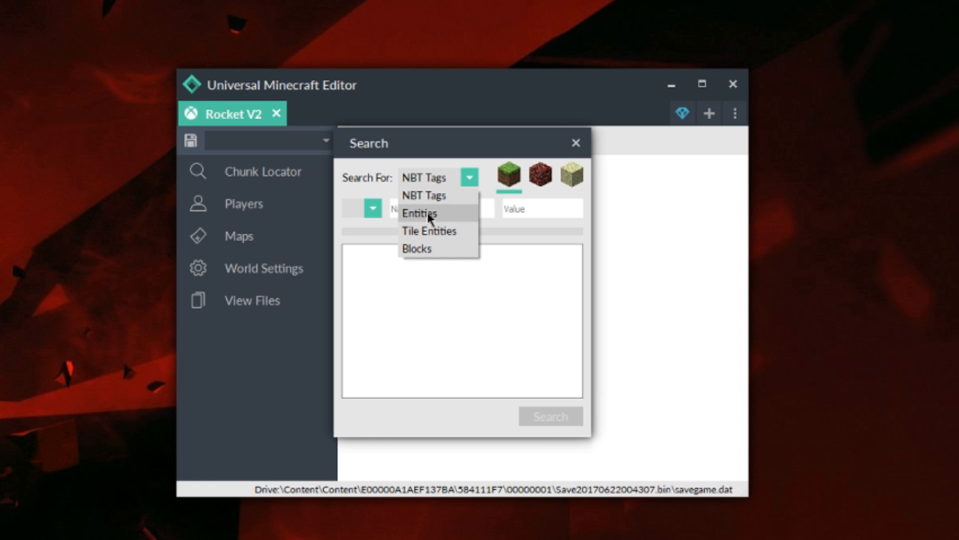
- Search entities for 'minecart' and expand the Chunk [0, 0] result of six occurrences
click(420, 212)
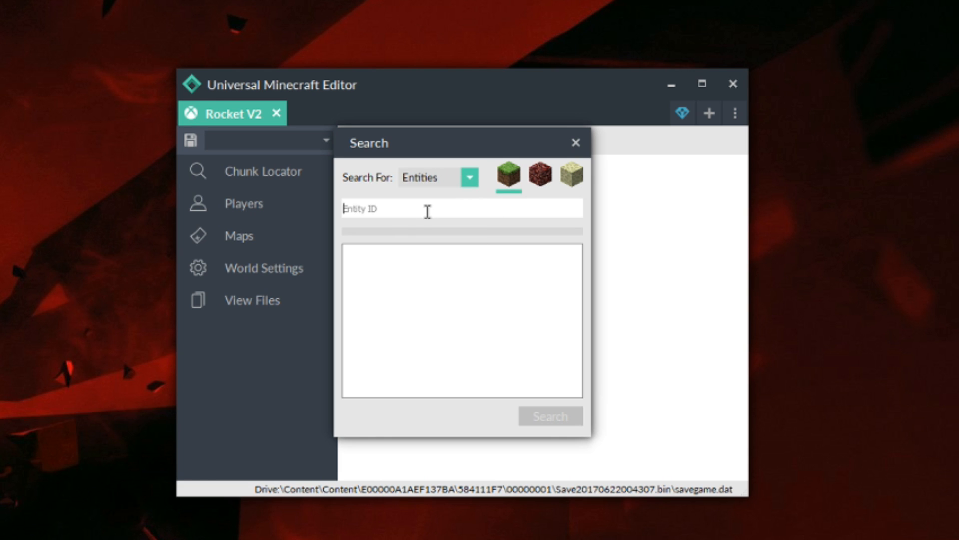
text(mineca)
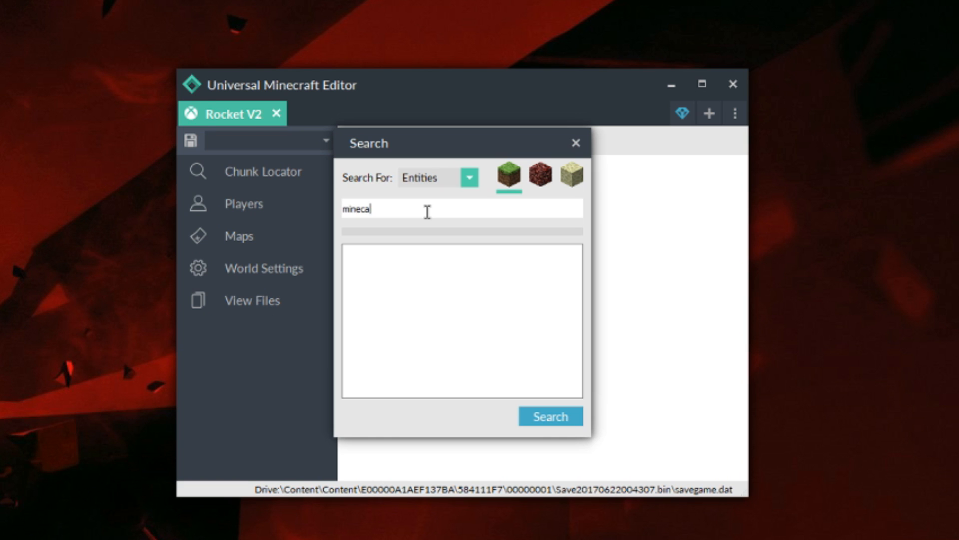
click(574, 142)
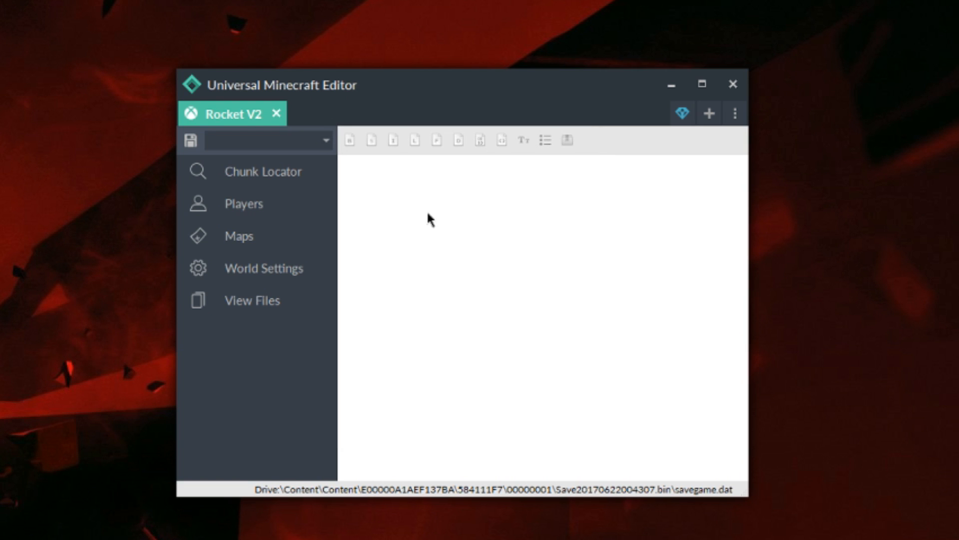
click(681, 112)
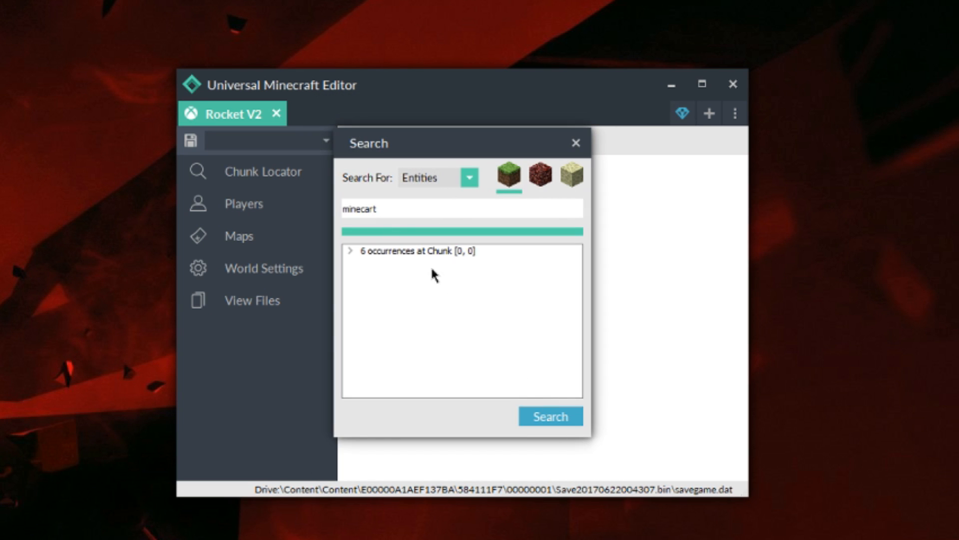
click(350, 251)
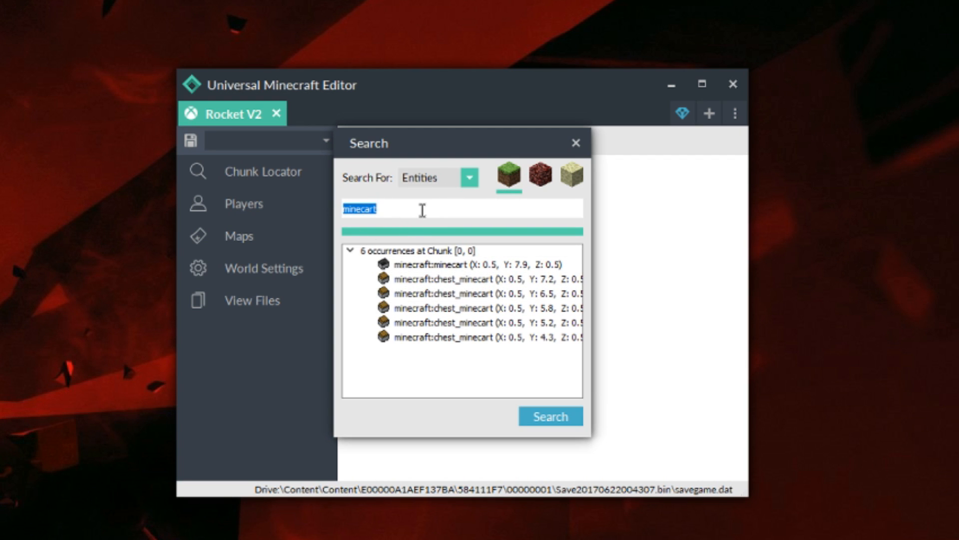
mouse_move(471, 253)
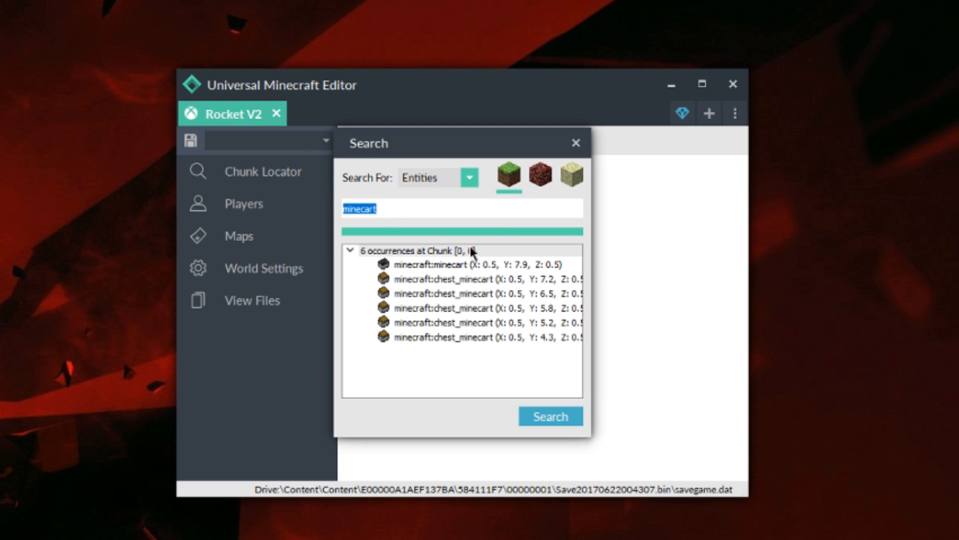
mouse_move(469, 191)
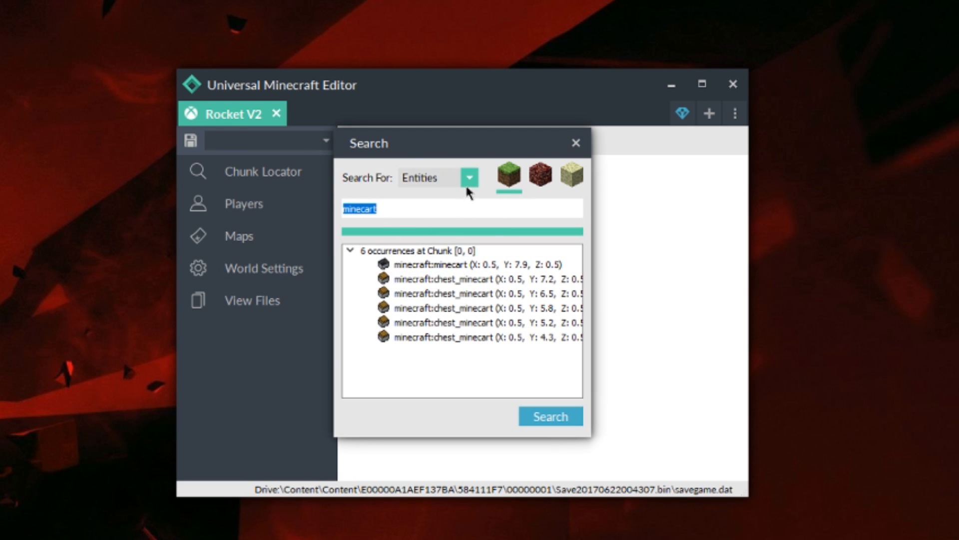
- Search Blocks for block ID 1 and select the Chunk [-1, -4] result
click(469, 177)
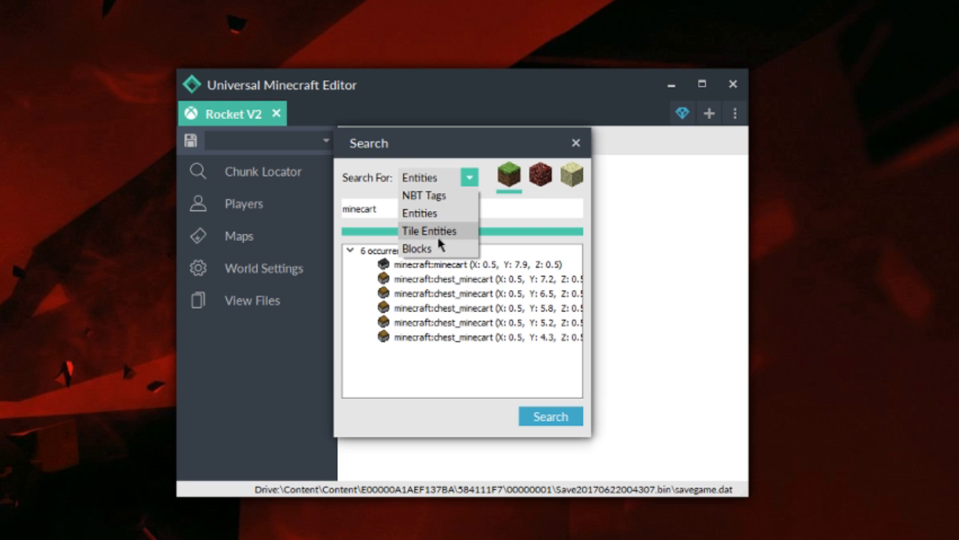
click(418, 248)
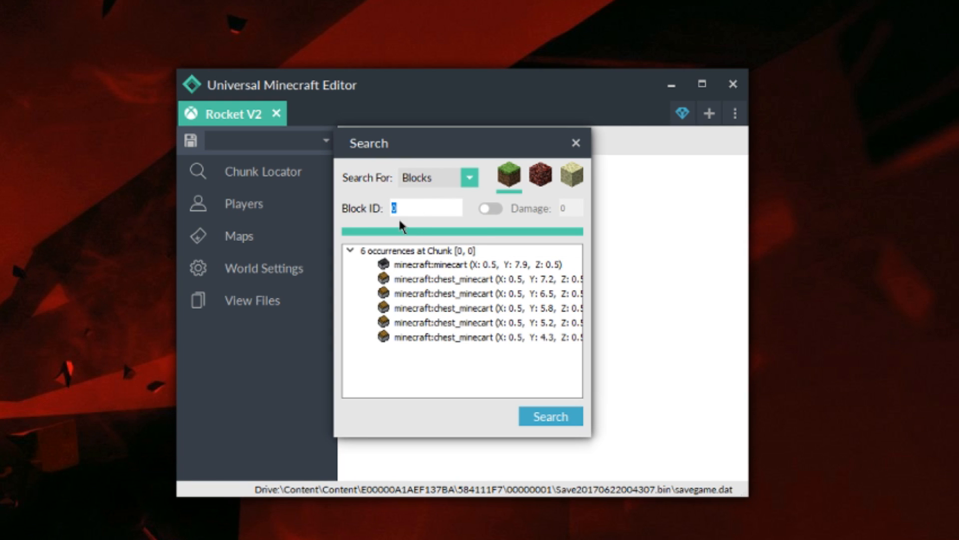
text(1)
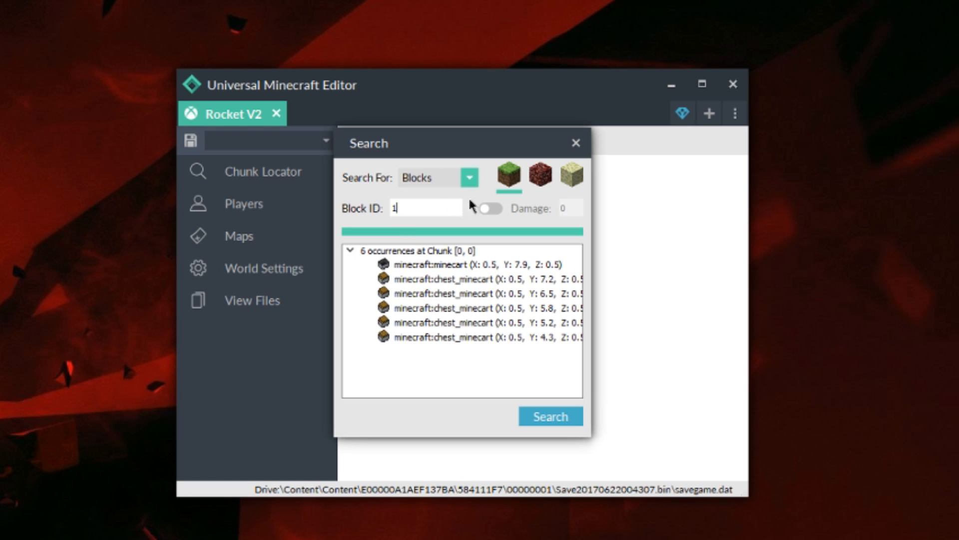
click(550, 416)
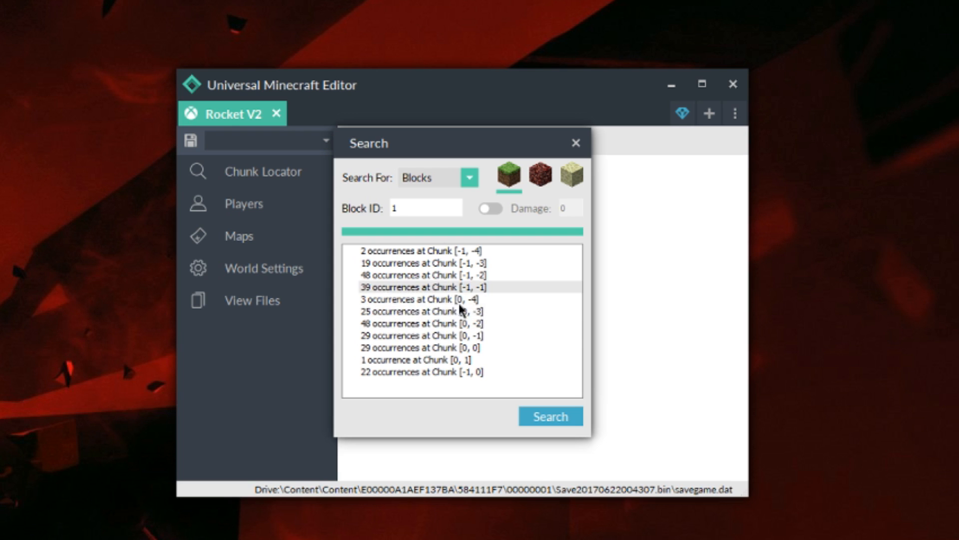
click(428, 250)
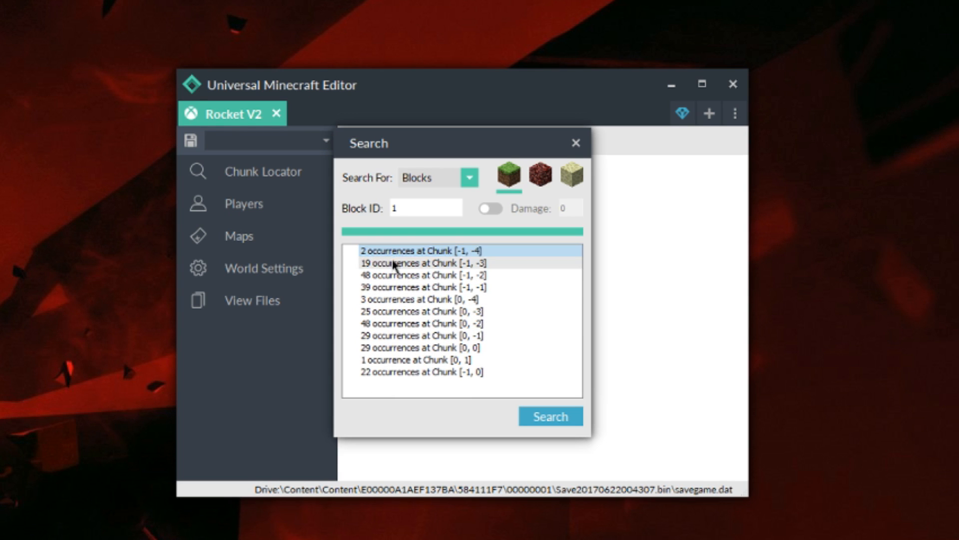
- Load Chunk [-1, -4] into the NBT tree, keeping Blocks selected, and close the search panels
click(419, 250)
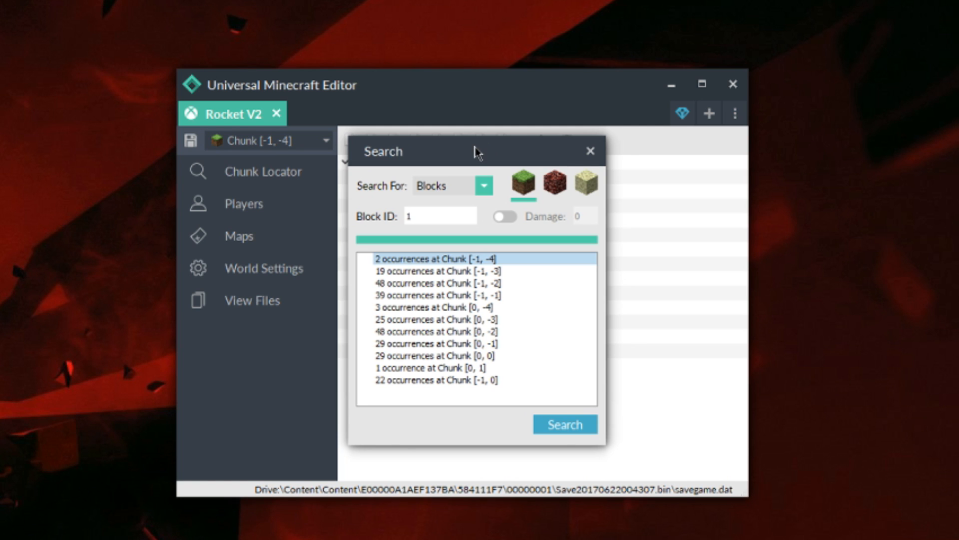
click(439, 216)
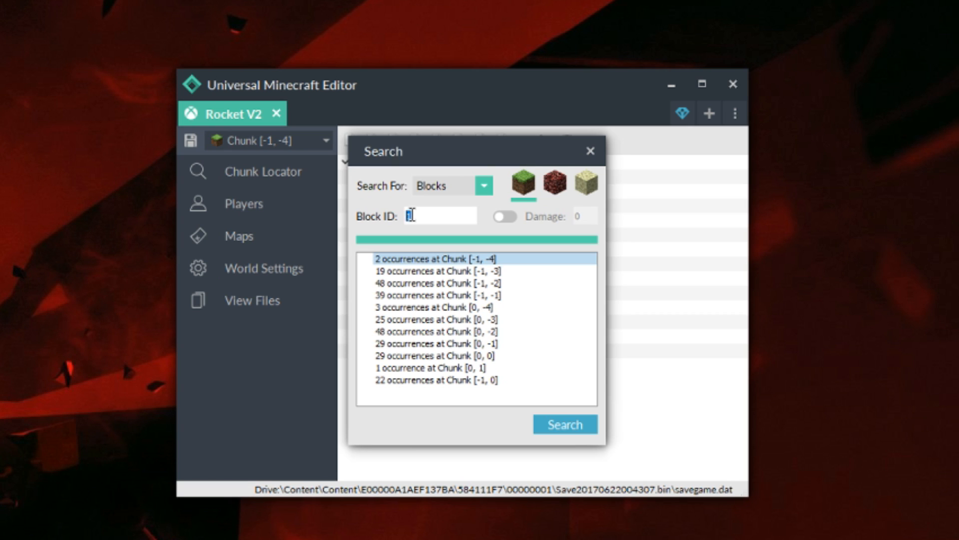
mouse_move(444, 218)
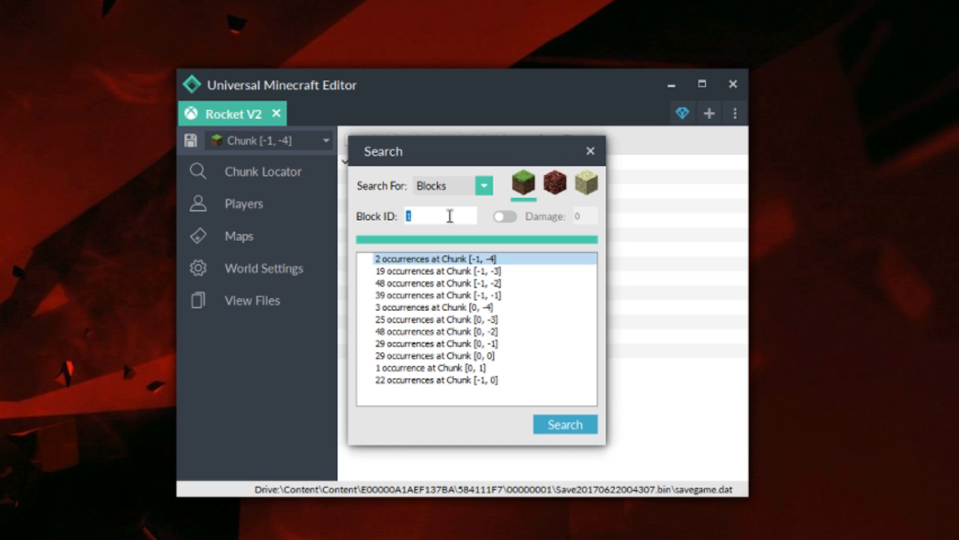
mouse_move(485, 185)
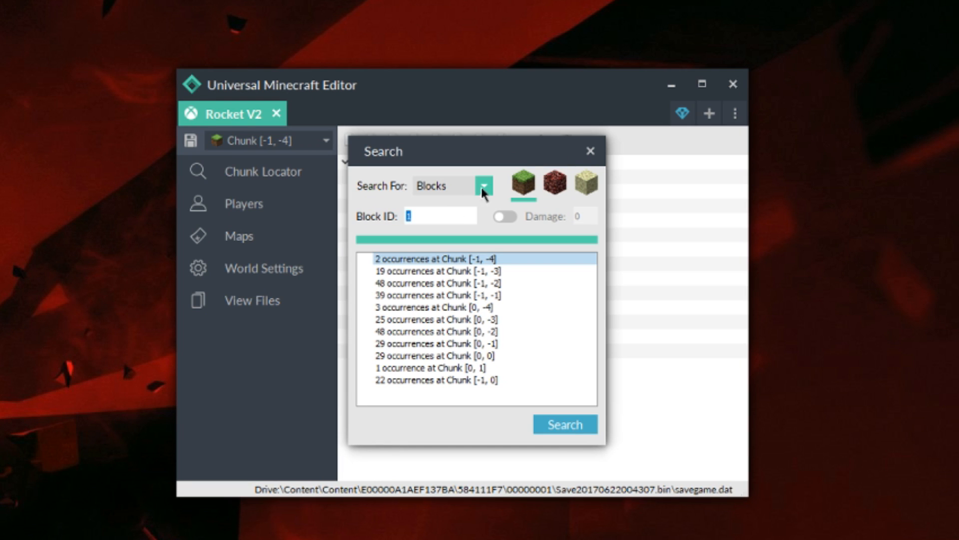
mouse_move(485, 191)
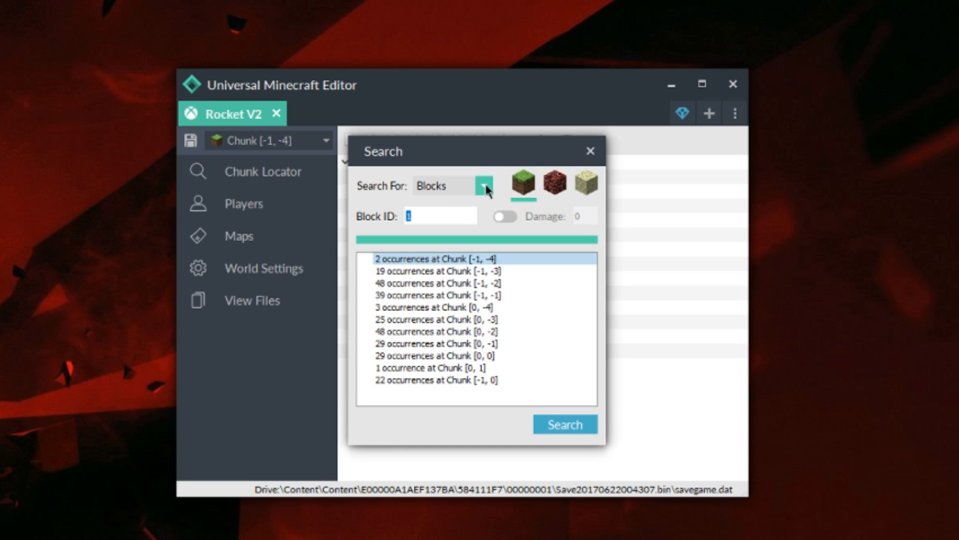
click(484, 186)
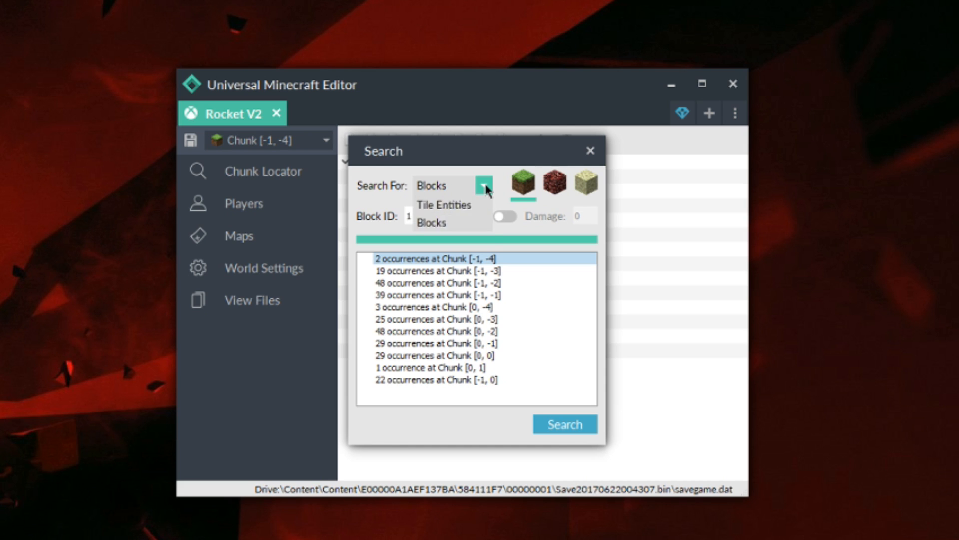
click(483, 186)
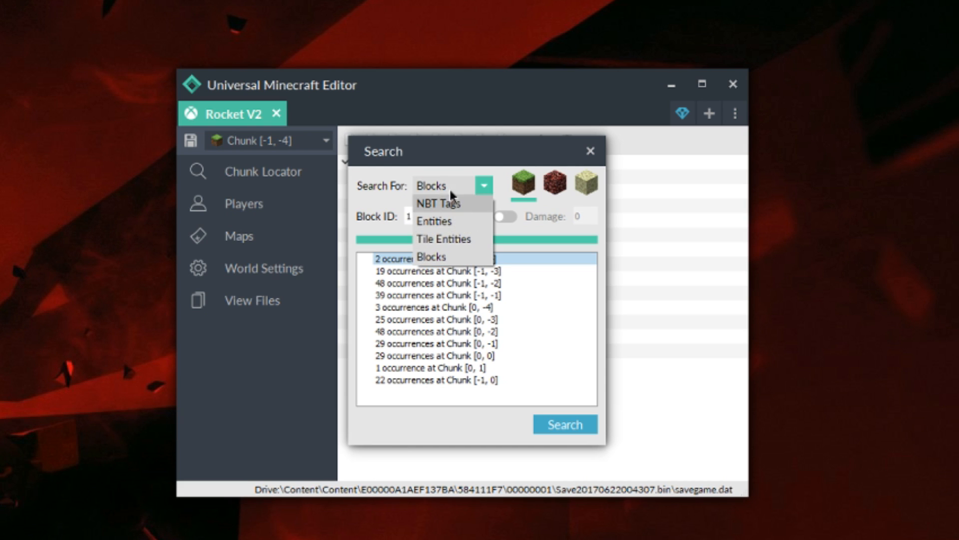
mouse_move(486, 262)
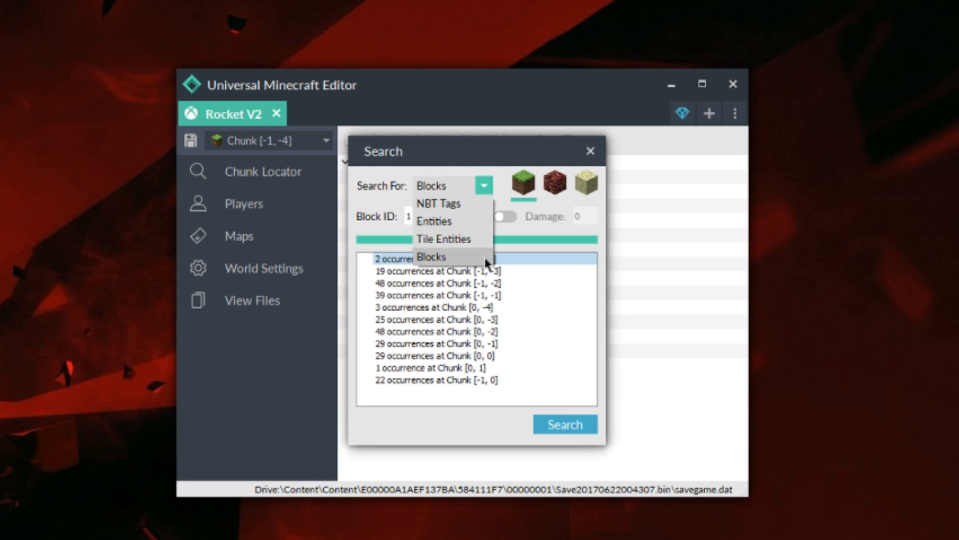
click(431, 256)
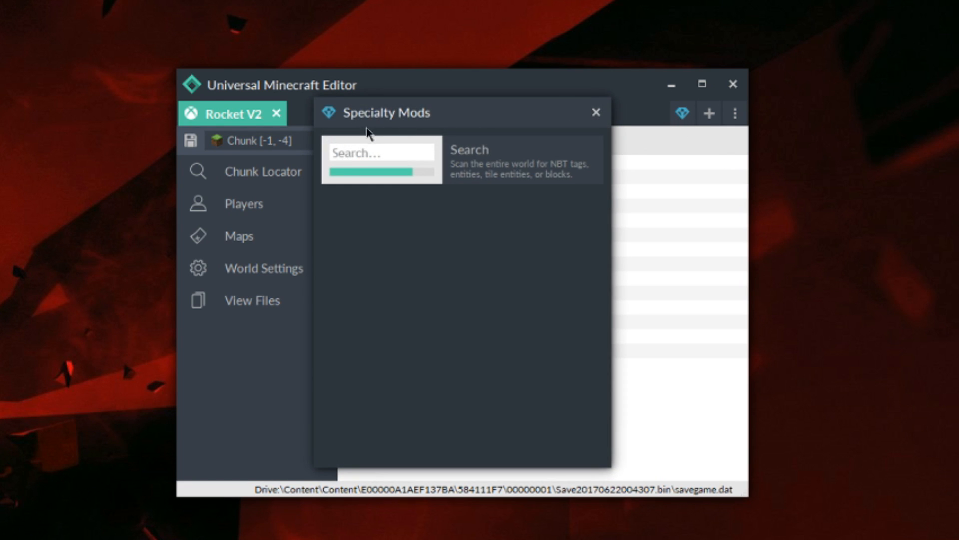
mouse_move(564, 137)
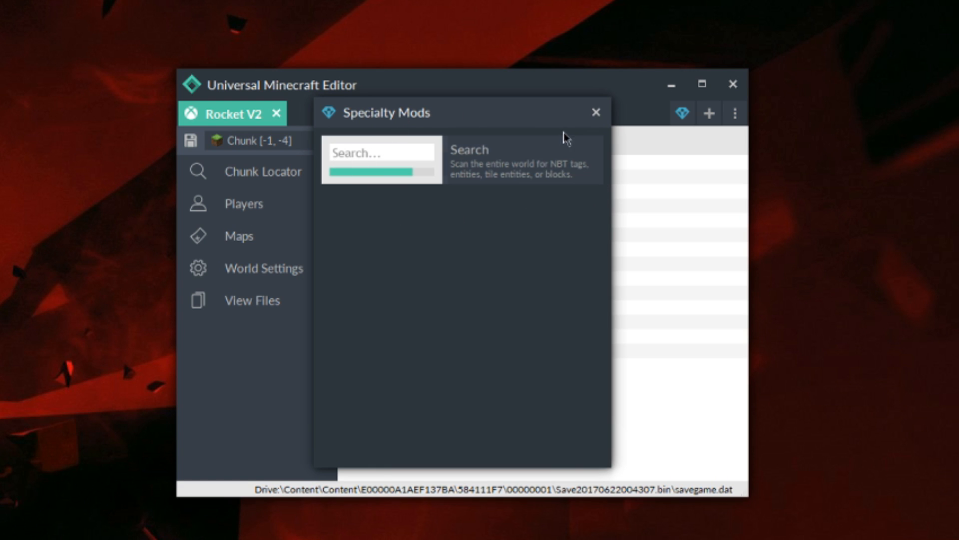
click(596, 112)
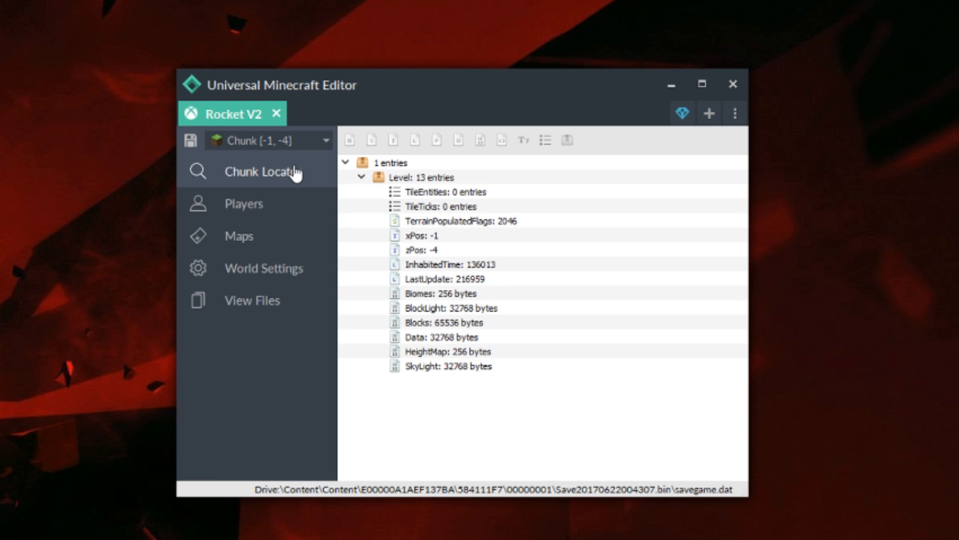
mouse_move(352, 196)
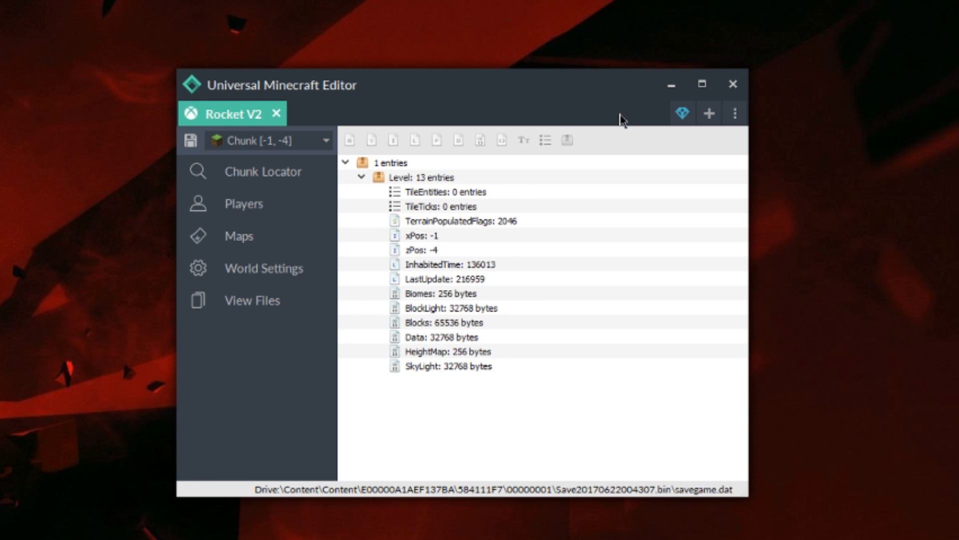
mouse_move(411, 107)
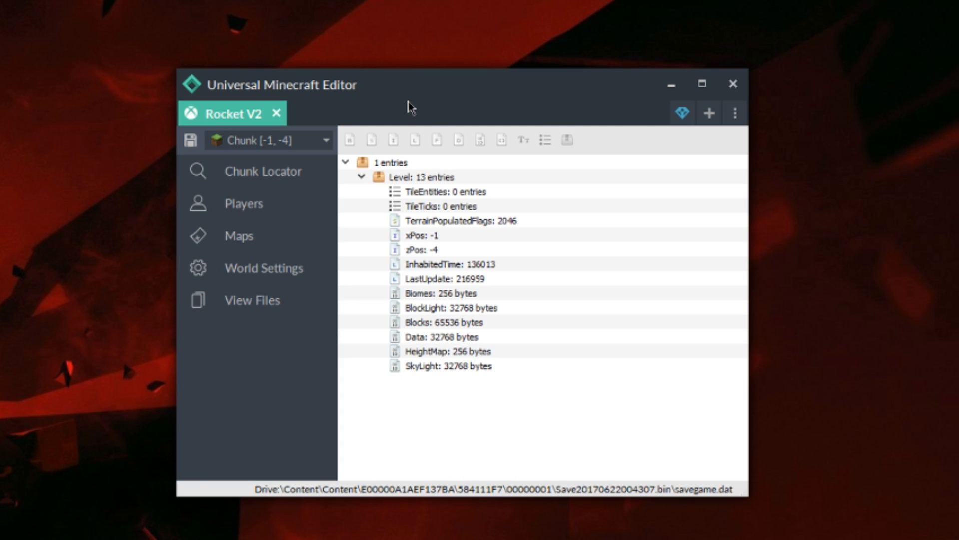
mouse_move(374, 442)
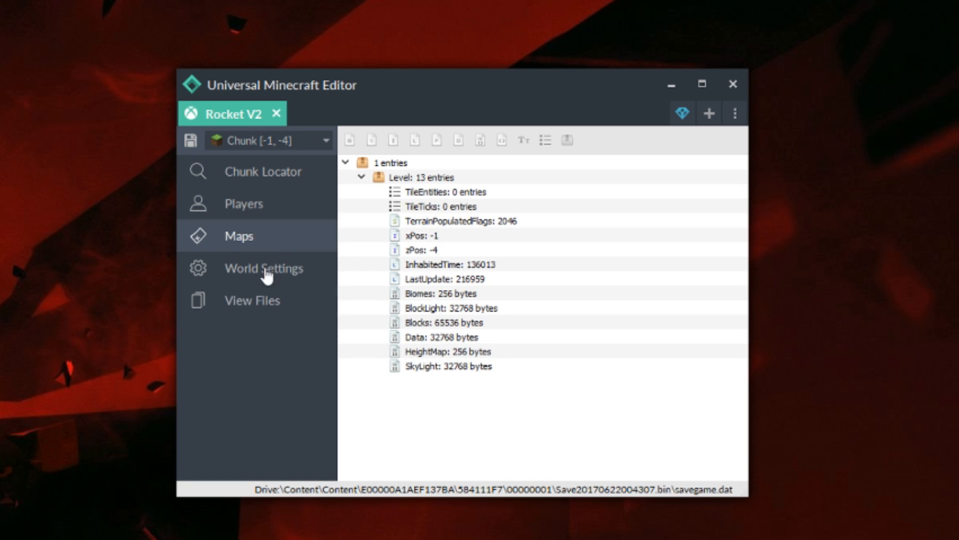
mouse_move(695, 138)
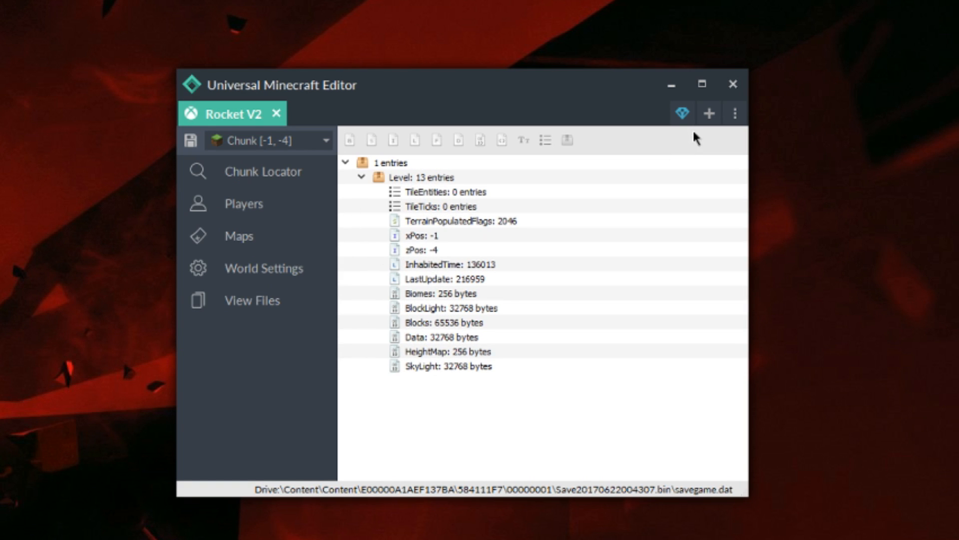
mouse_move(375, 124)
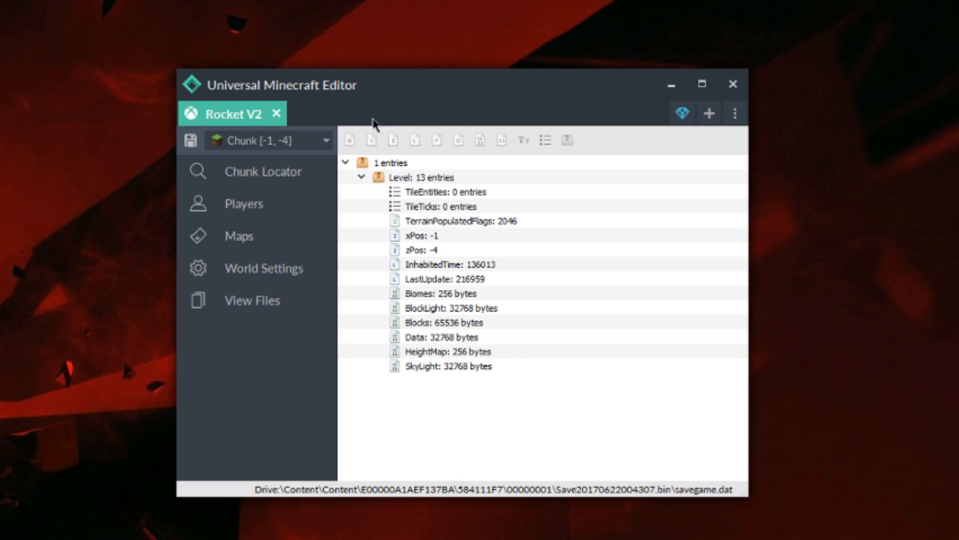
mouse_move(328, 120)
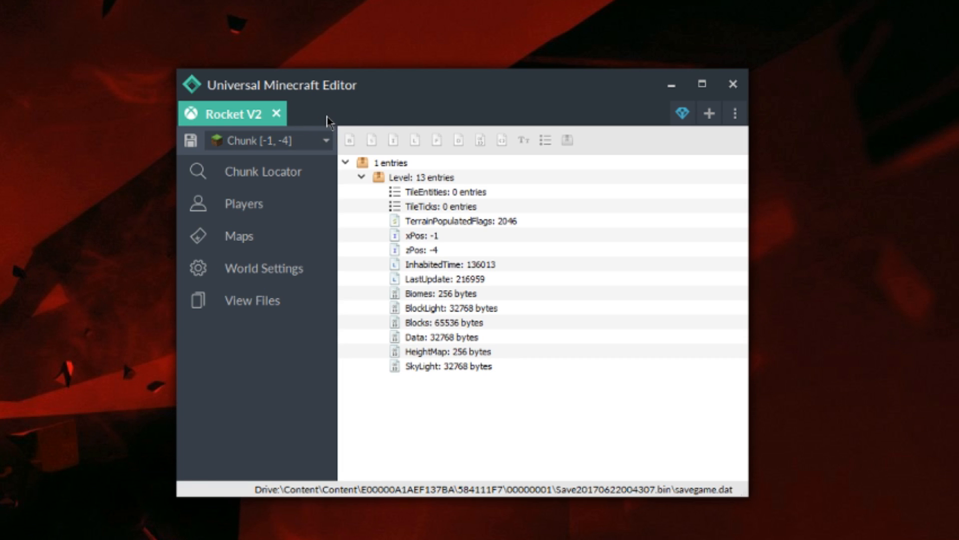